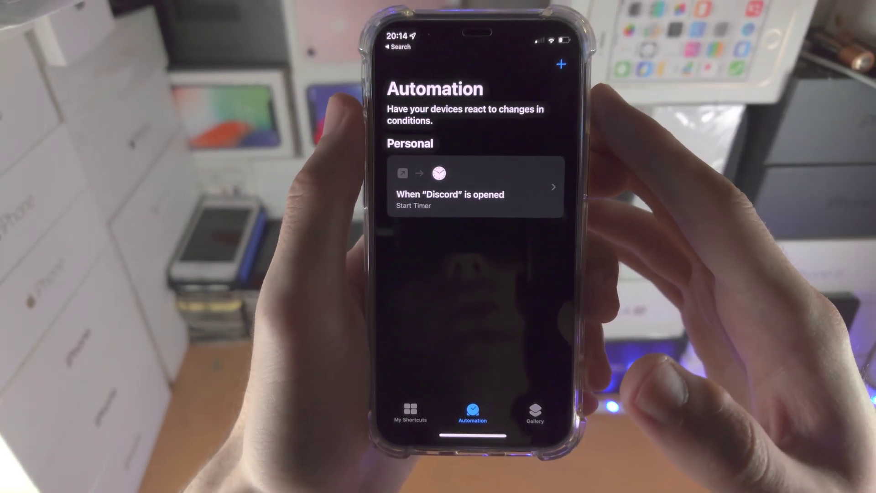
# - Bring the Start Timer action's 30-minute duration field into editing with the number pad
pyautogui.moveTo(532, 187); pyautogui.dragTo(419, 187)
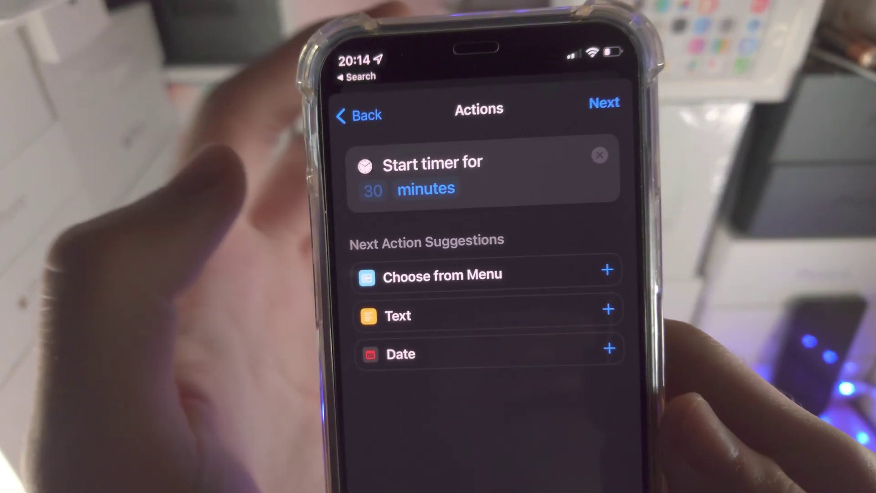
pyautogui.click(373, 190)
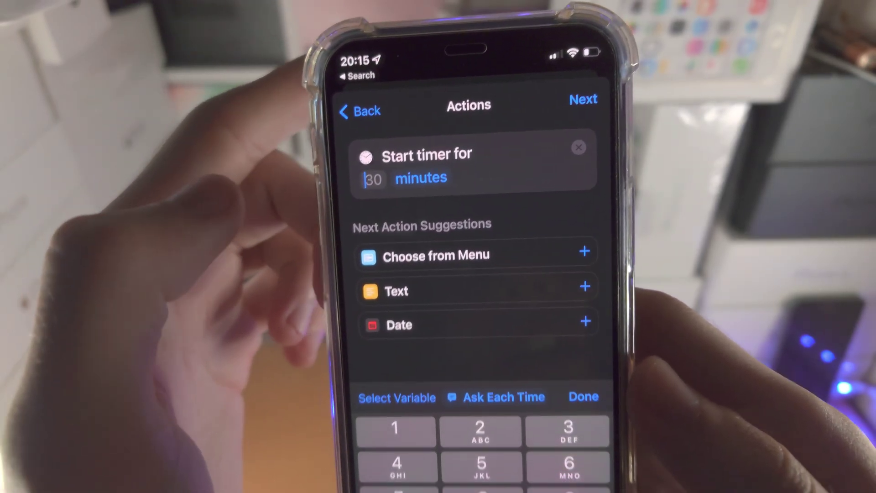